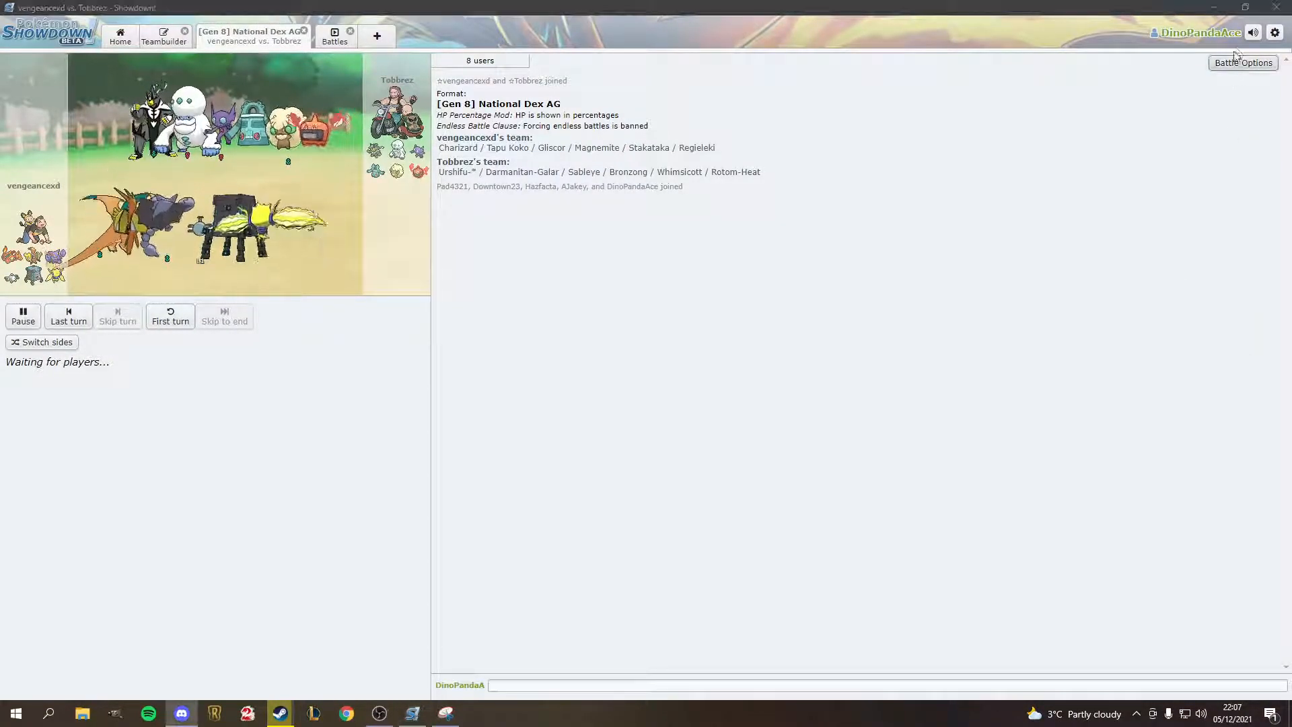
Step: Spectate the battle log as Charizard faints and Stakataka meets Darmanitan-Galar
{"action": "left_click", "coordinate": [1253, 33]}
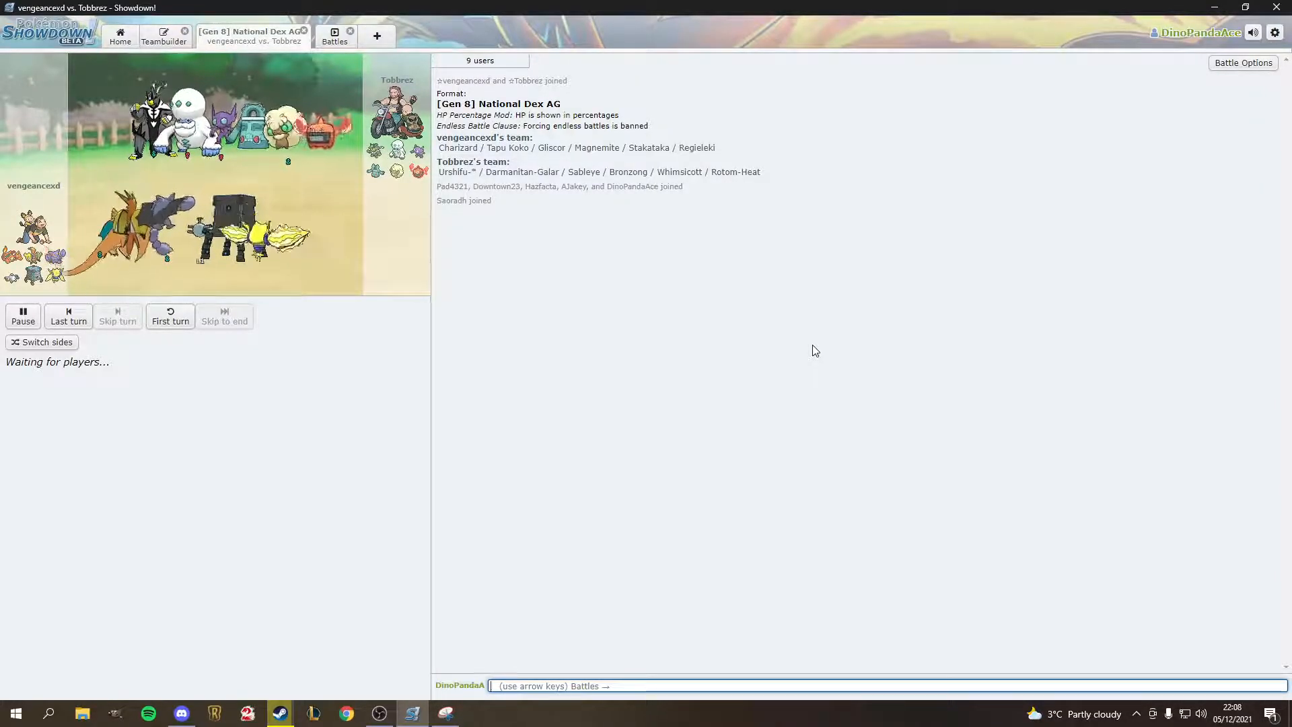
{"action": "left_click", "coordinate": [481, 60]}
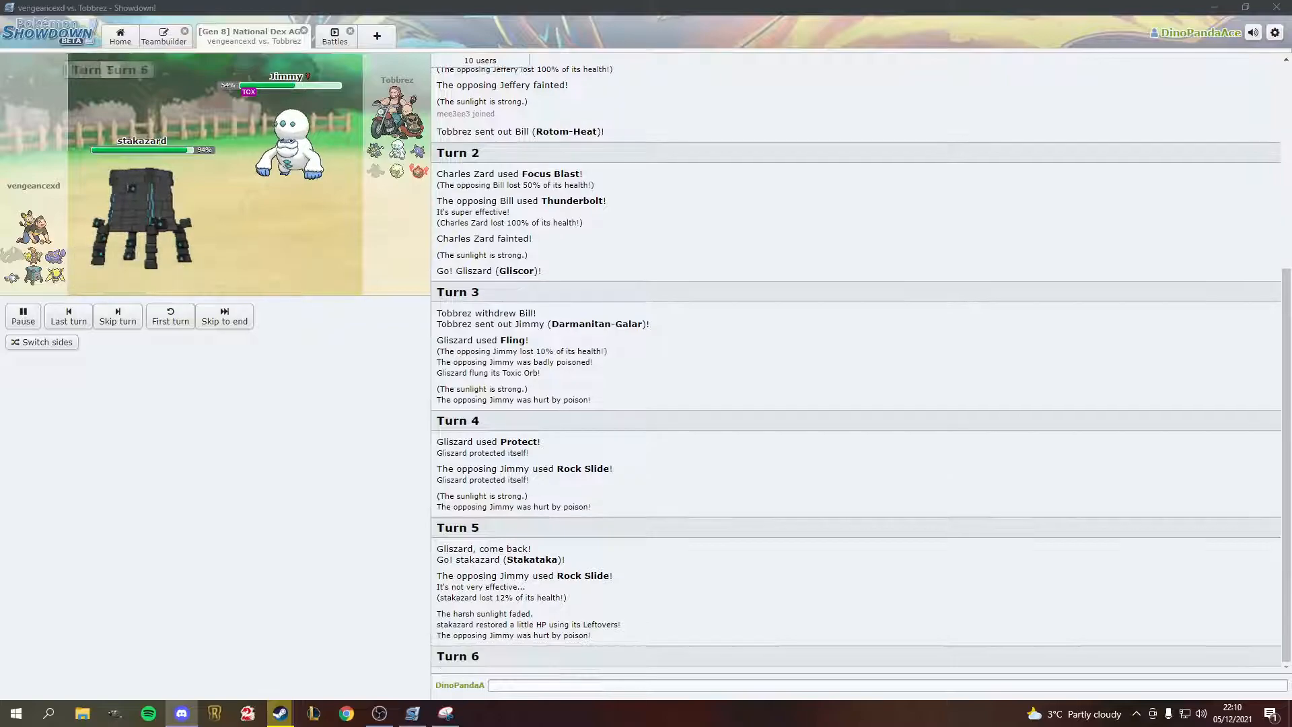
Step: Keep watching Turns 6–7 while Stakataka sets Stealth Rock and badly poisons Rotom-Heat
{"action": "left_click", "coordinate": [224, 316]}
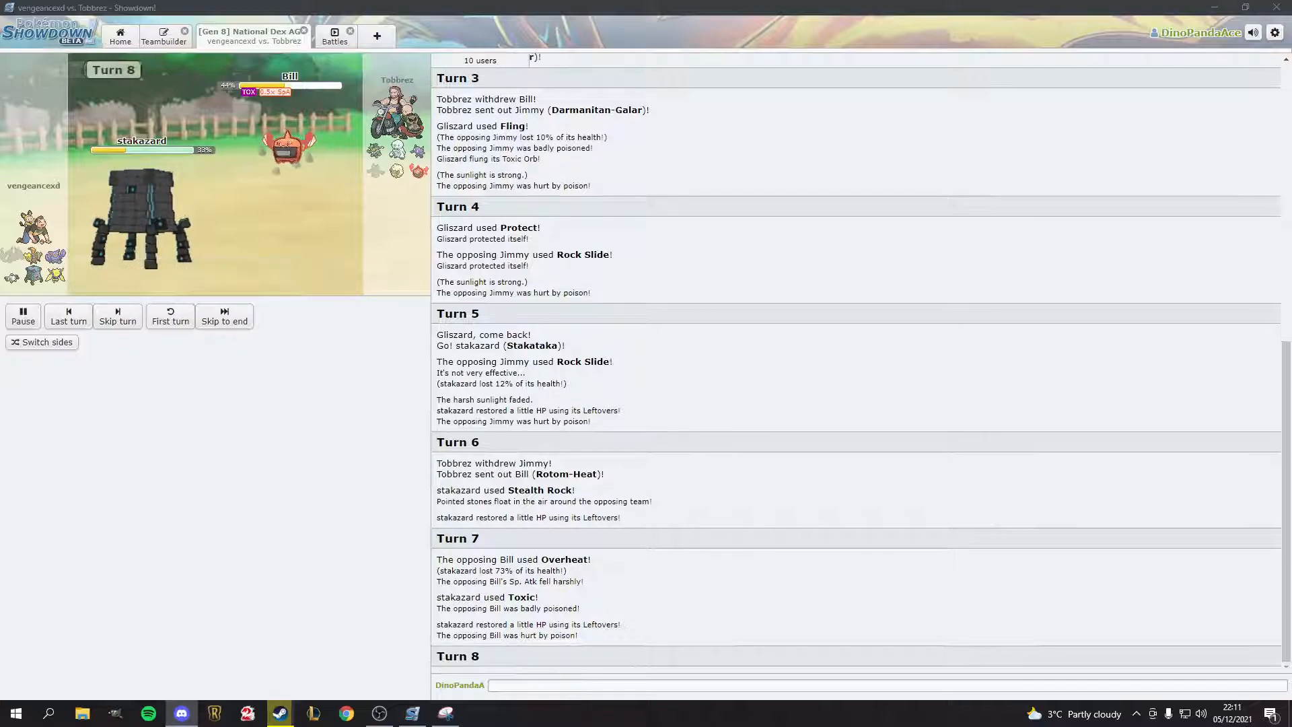
{"action": "left_click", "coordinate": [224, 316]}
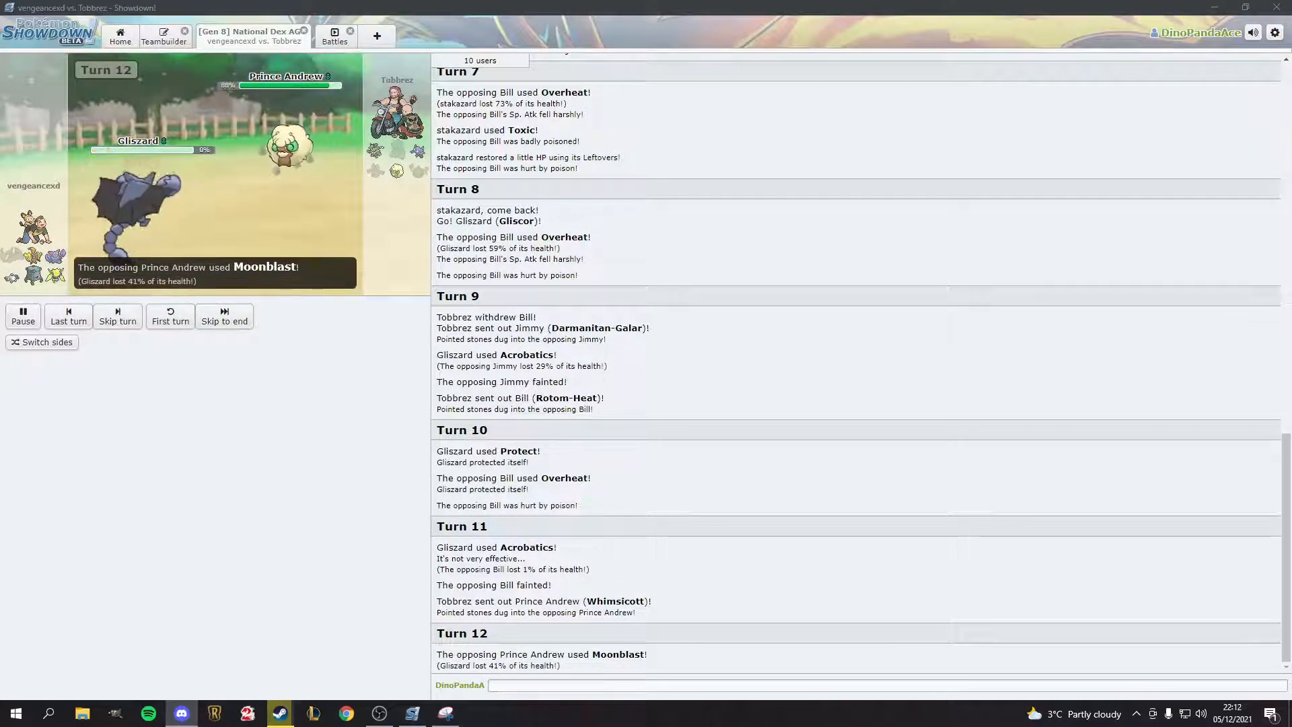
Step: Watch Gliscor KO Darmanitan-Galar and Rotom-Heat, then faint to Whimsicott's Moonblast
{"action": "left_click", "coordinate": [225, 316]}
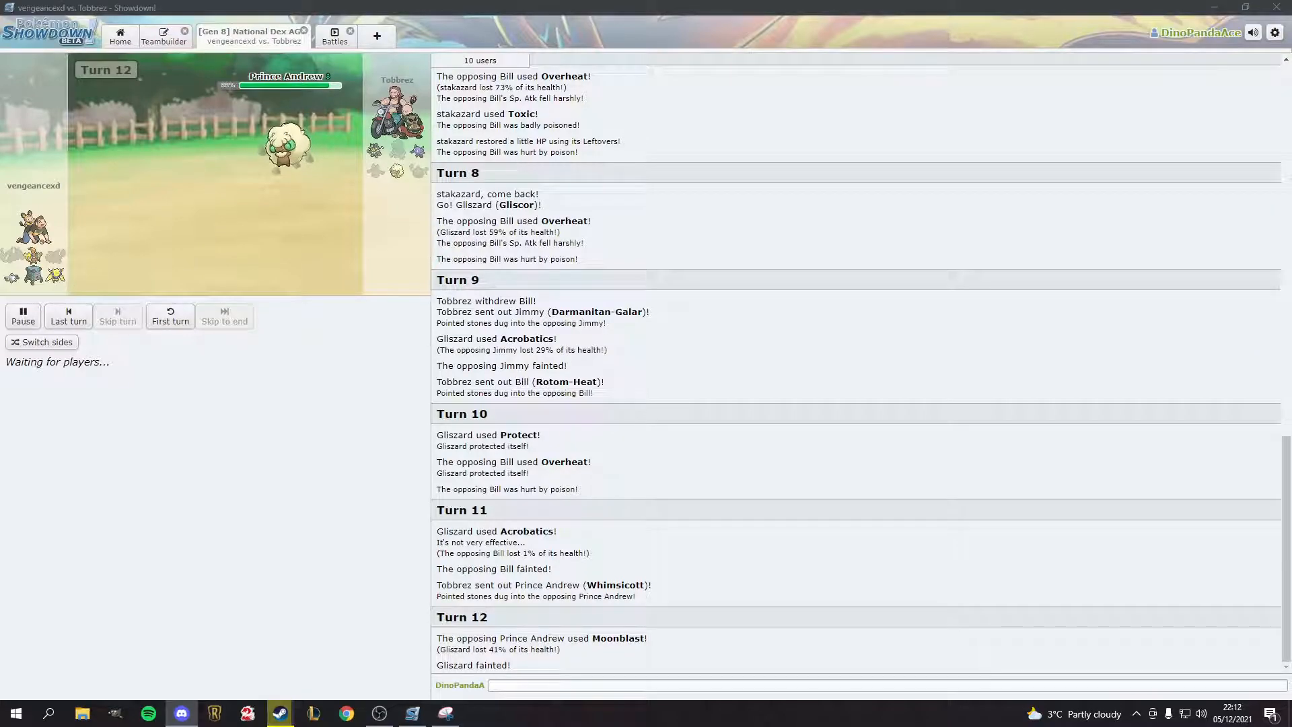